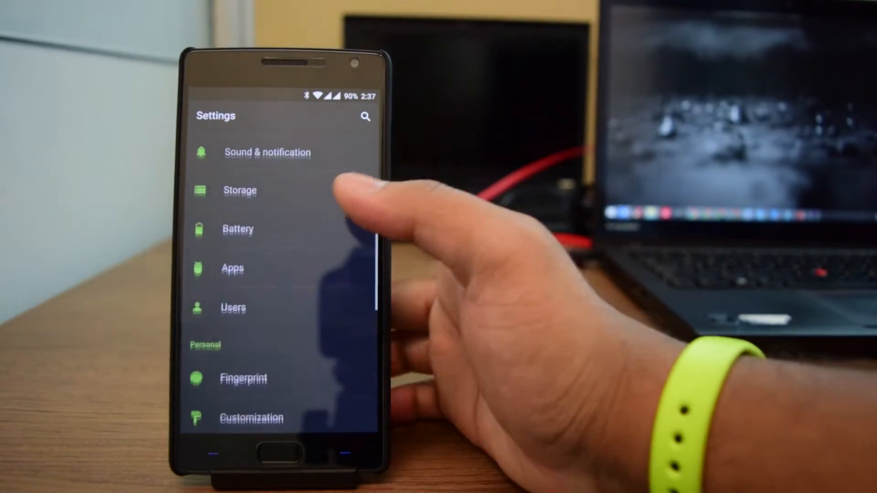
Step: Check About phone for Android 5.1.1 and Oxygen 2.0.2, then return to the app drawer
scroll("down", 3)
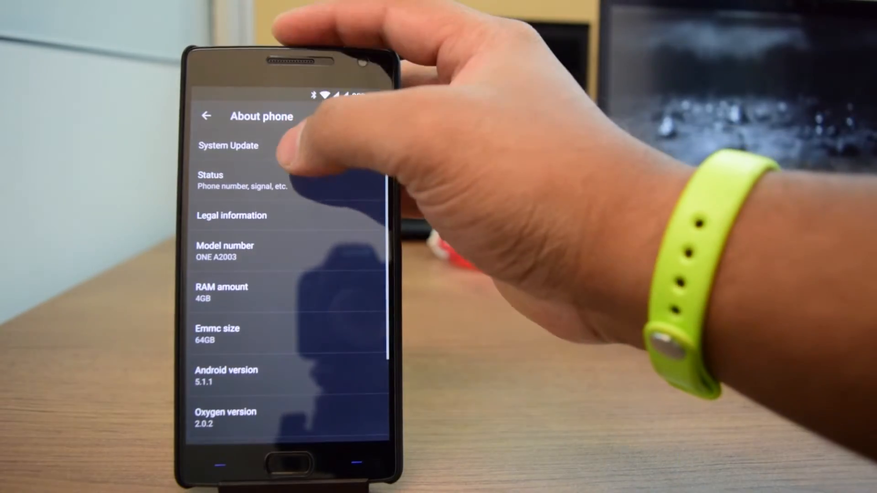
left_click(228, 146)
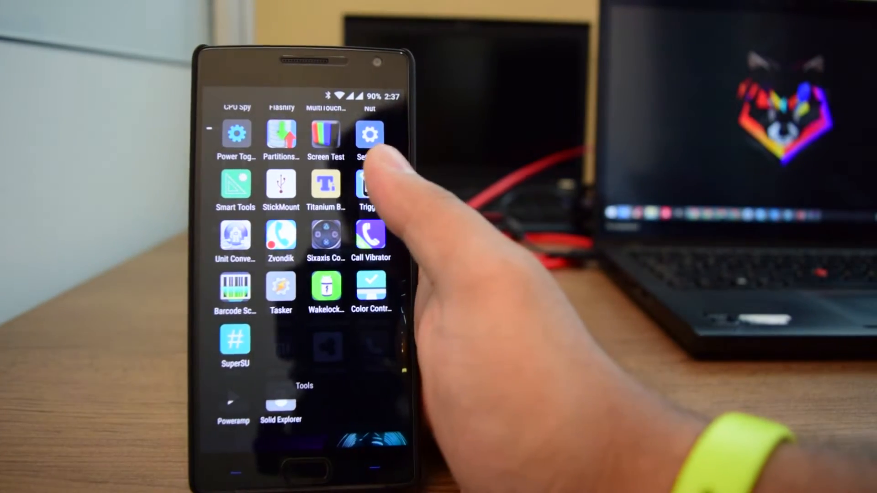
Step: Run SuperSU's Full unroot, continue through the cleanup, and accept the reboot
left_click(235, 340)
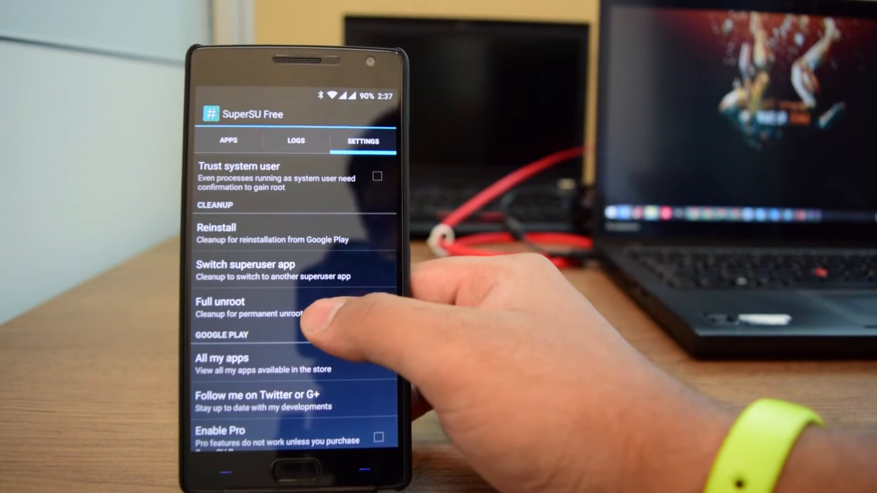
left_click(220, 301)
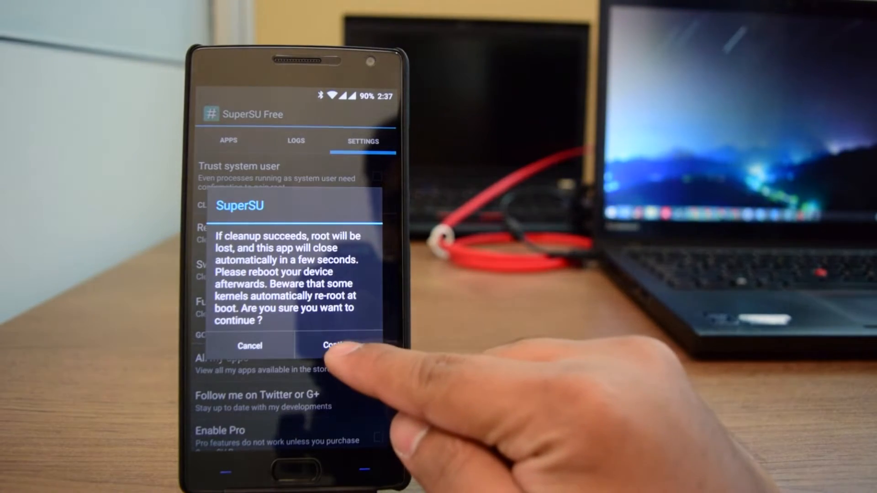
left_click(336, 345)
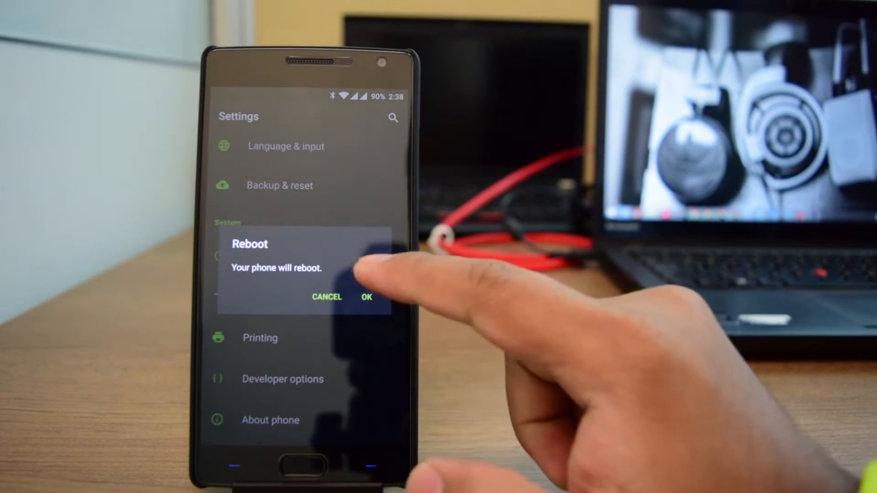
left_click(366, 297)
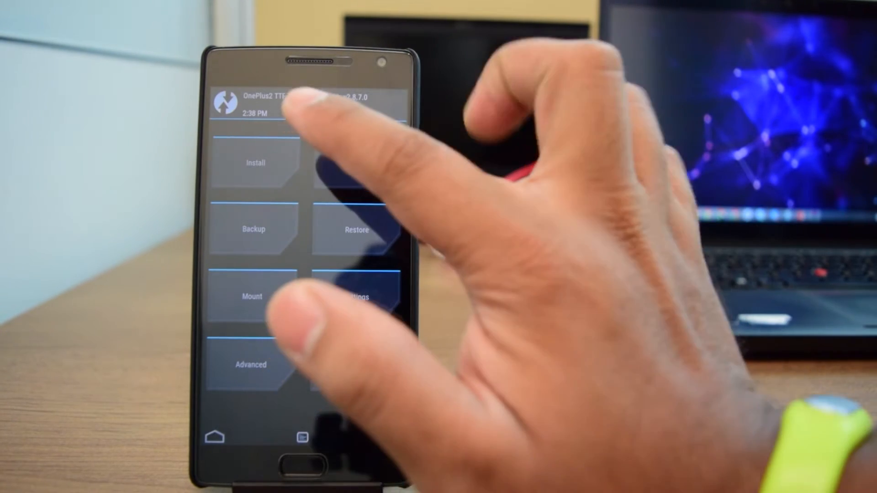
Step: Reboot from TWRP into the Android system
left_click(255, 162)
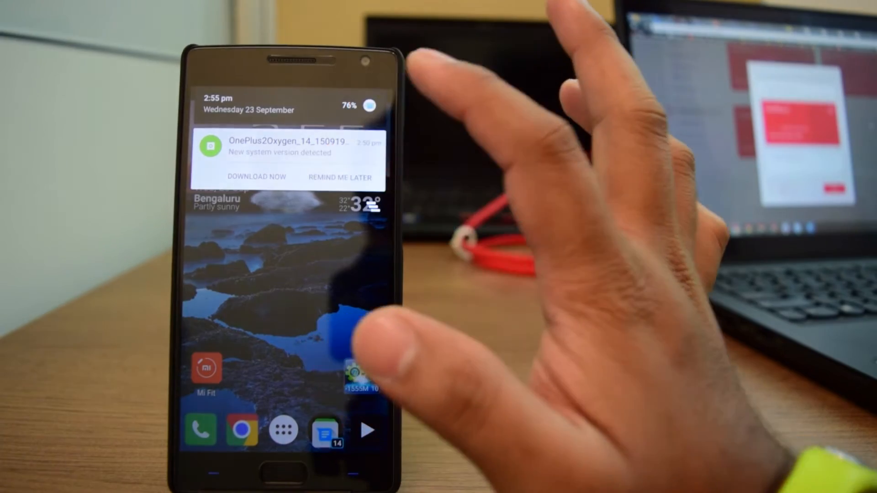
Step: Download the newly detected OxygenOS system update from the notification
left_click(256, 178)
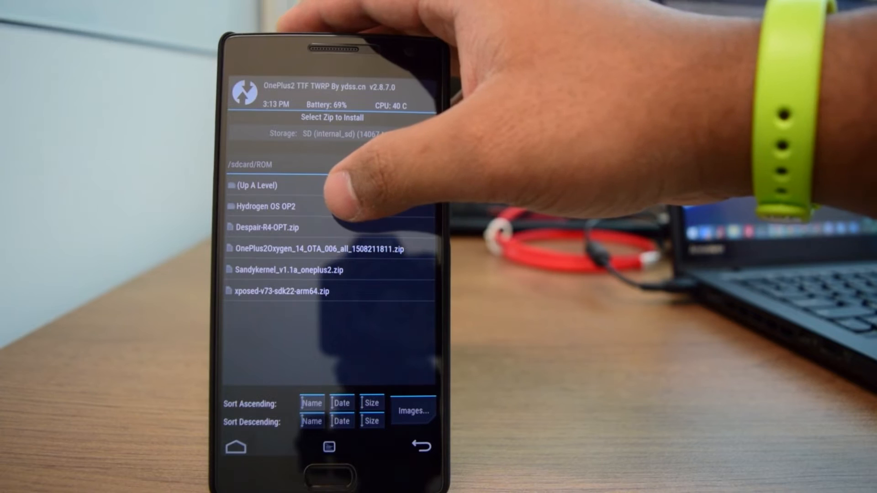
Step: Flash UPDATE-SuperSU-v2.46.zip from the Hydrogen OS OP2 folder in TWRP
left_click(267, 206)
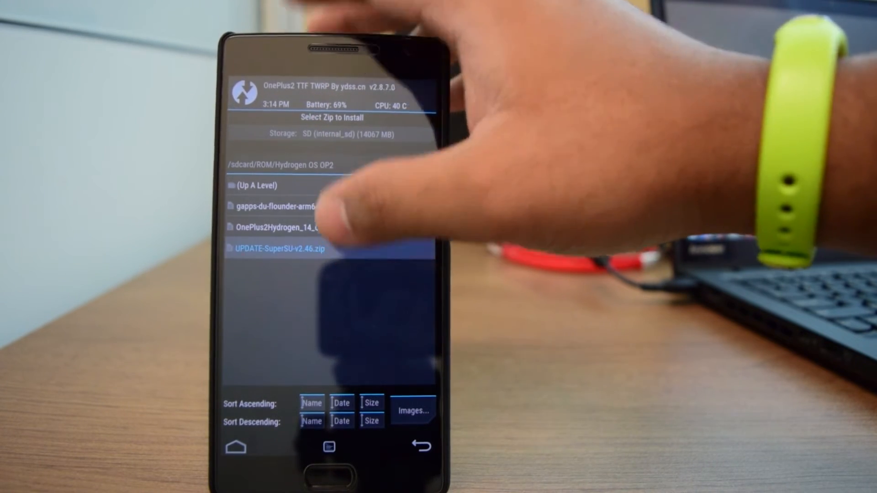
left_click(279, 248)
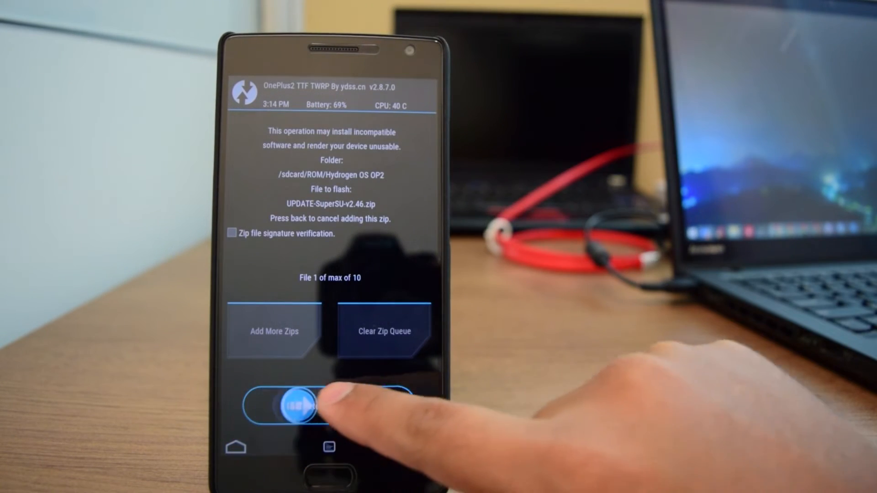
left_click_drag(291, 403, 408, 403)
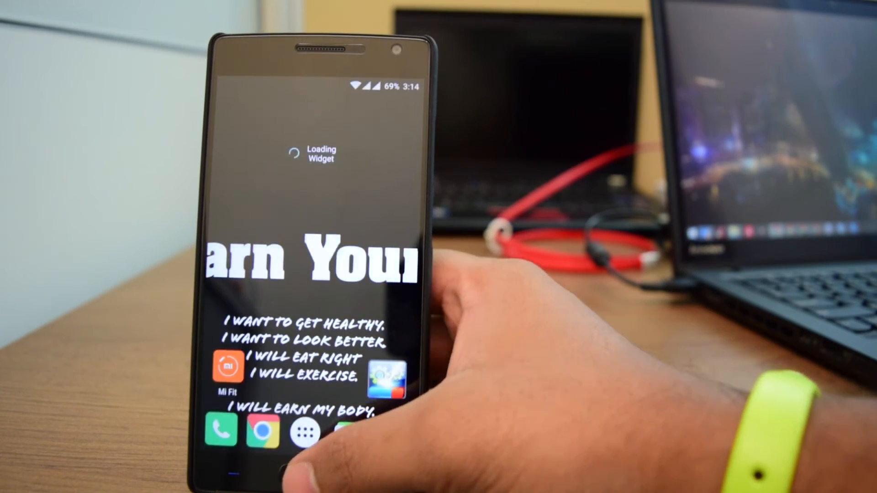
Step: Launch SuperSU from the app drawer and scroll its settings to confirm Superuser is enabled
left_click(295, 430)
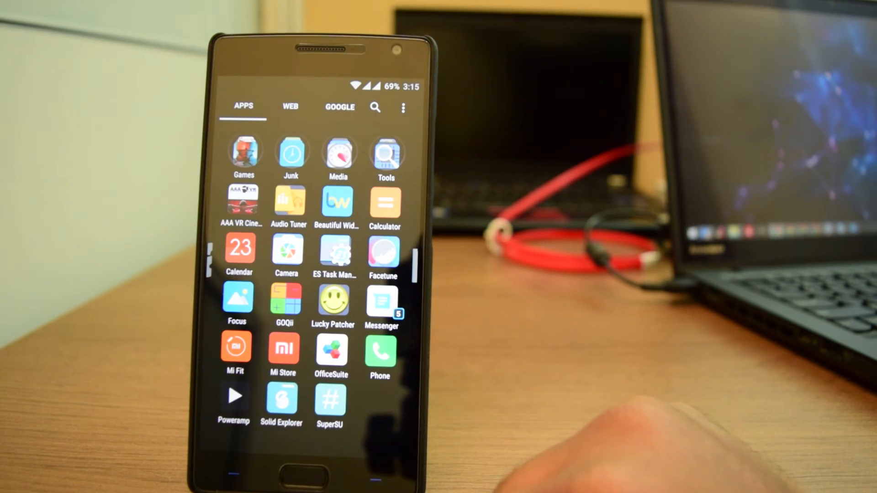
left_click(329, 399)
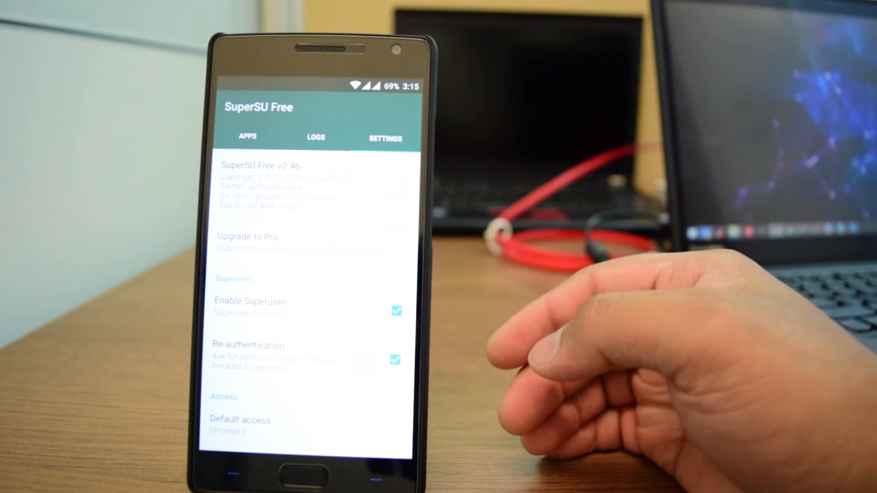
scroll("down", 3)
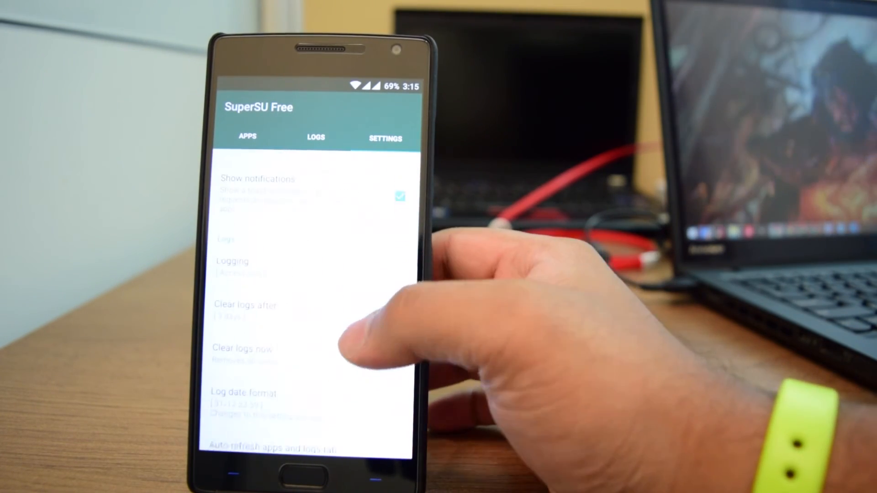